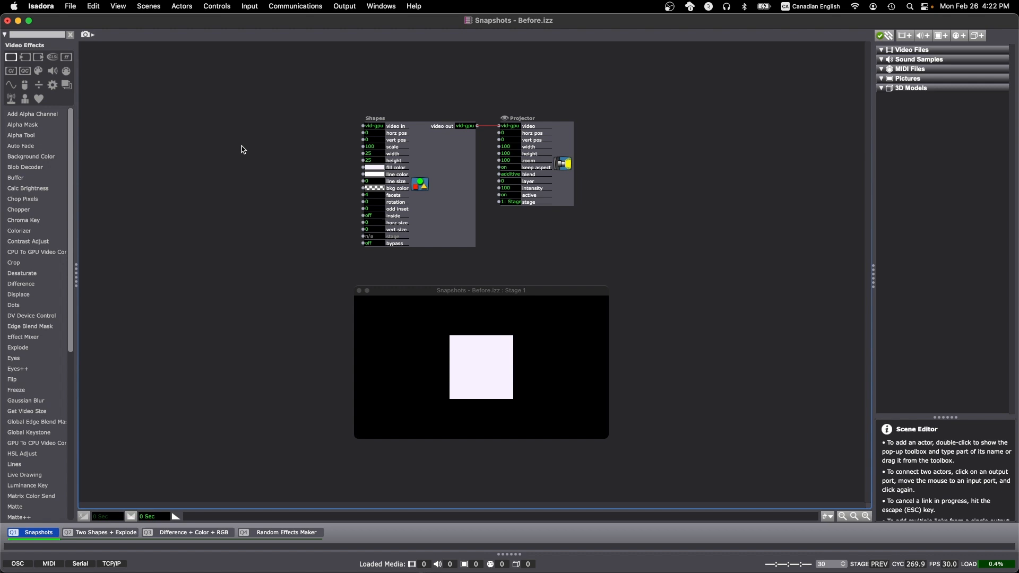
mouse_move(339, 149)
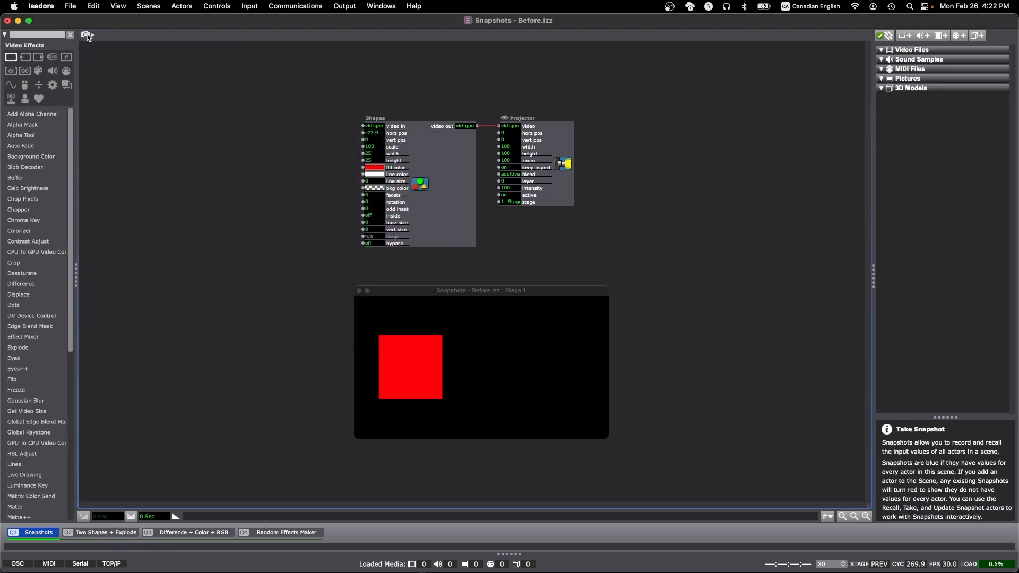
Store the red, left-shifted square as the scene's first snapshot.
click(85, 35)
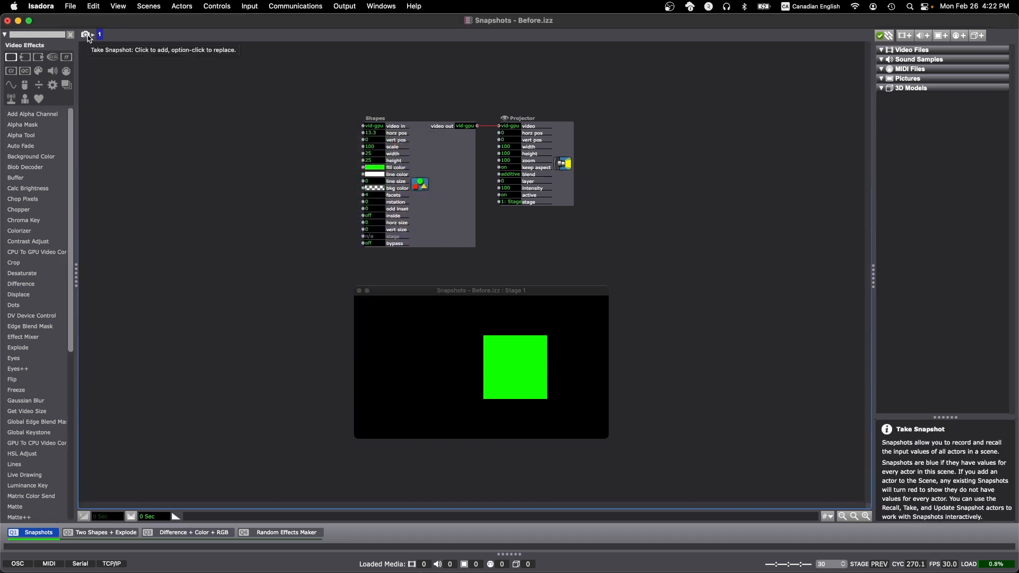
Store the green square as snapshot 2, then recall snapshots 1 and 2 in turn.
click(86, 34)
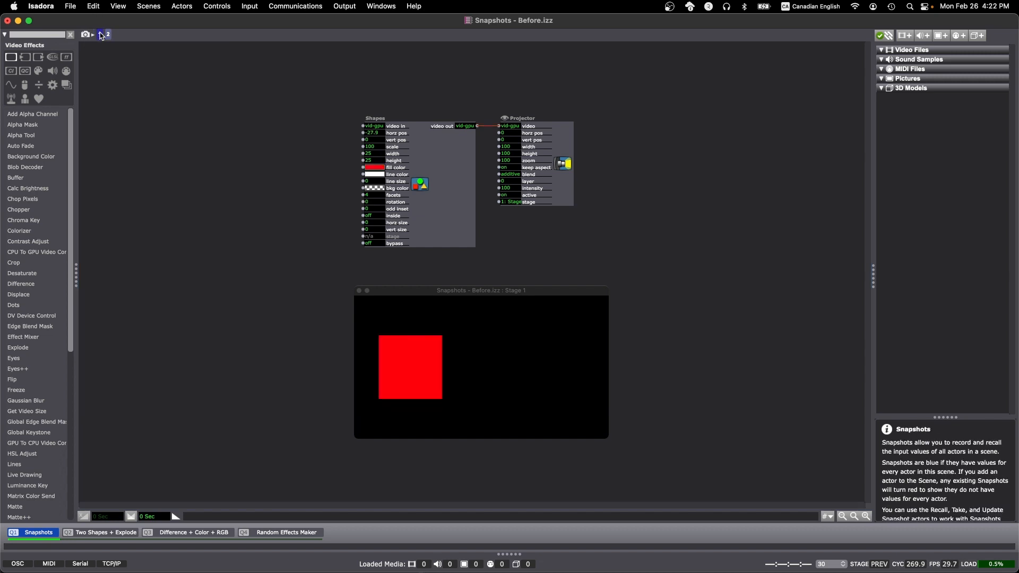
click(99, 34)
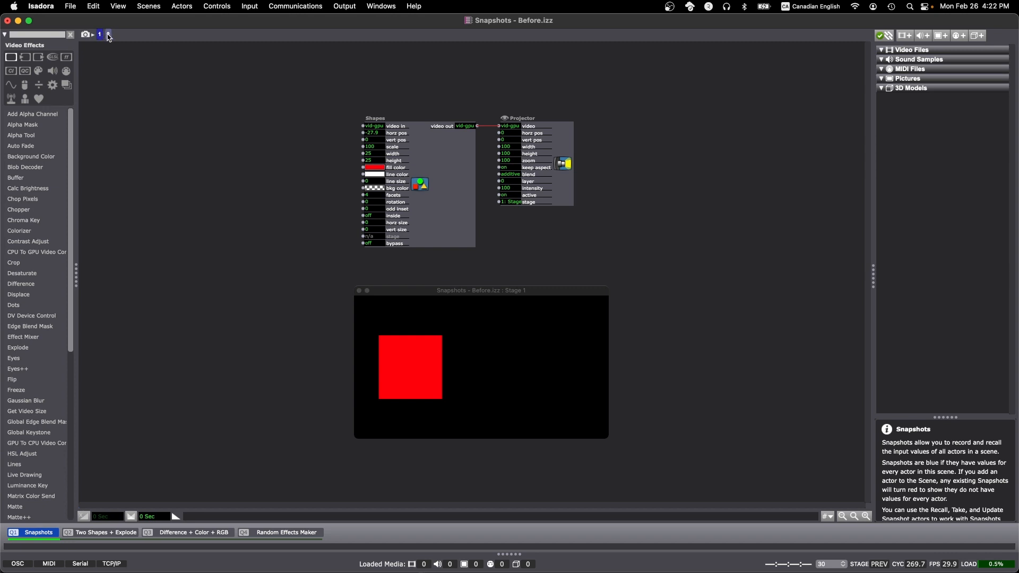
click(108, 35)
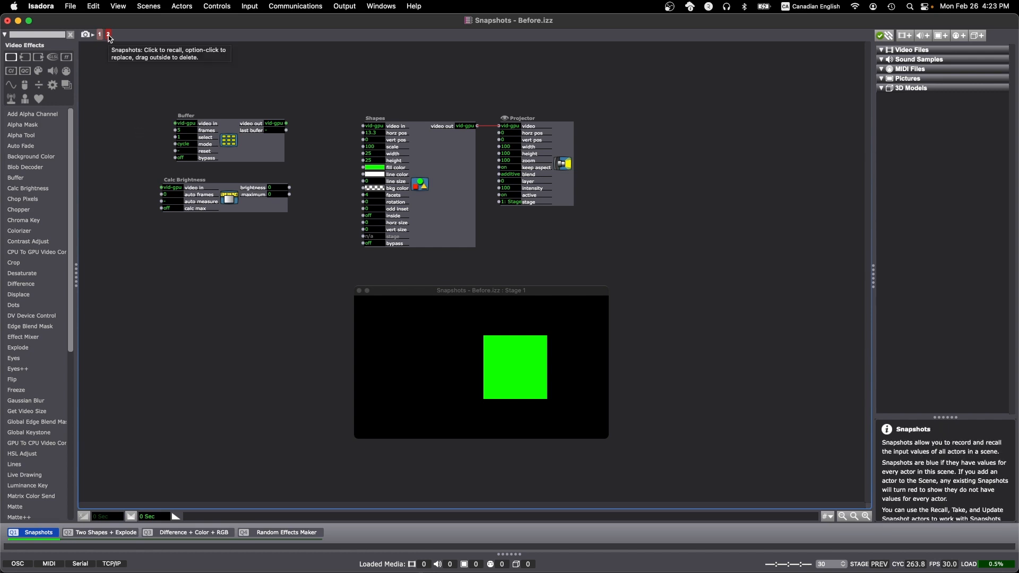
Use Update Selected Snapshot so it includes the current actors.
click(108, 34)
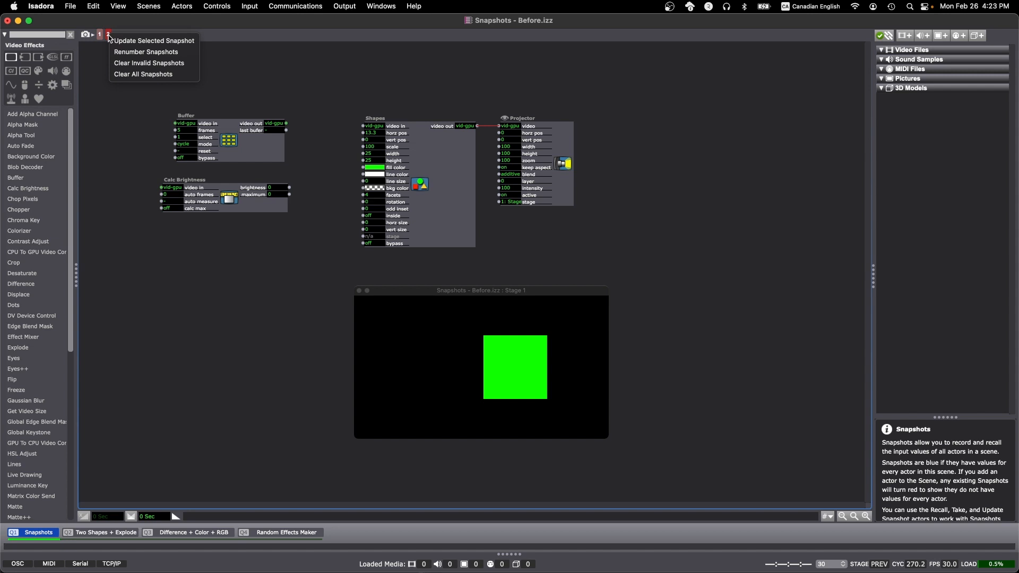
click(126, 43)
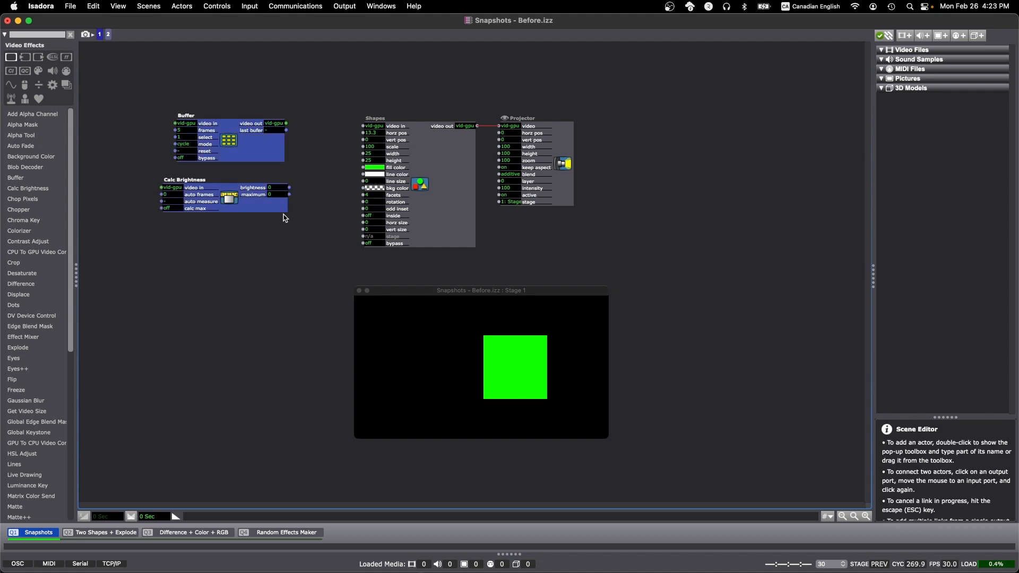
Disable Actor Snapshot for the Buffer and Calc Brightness actors, then deselect them.
right_click(246, 153)
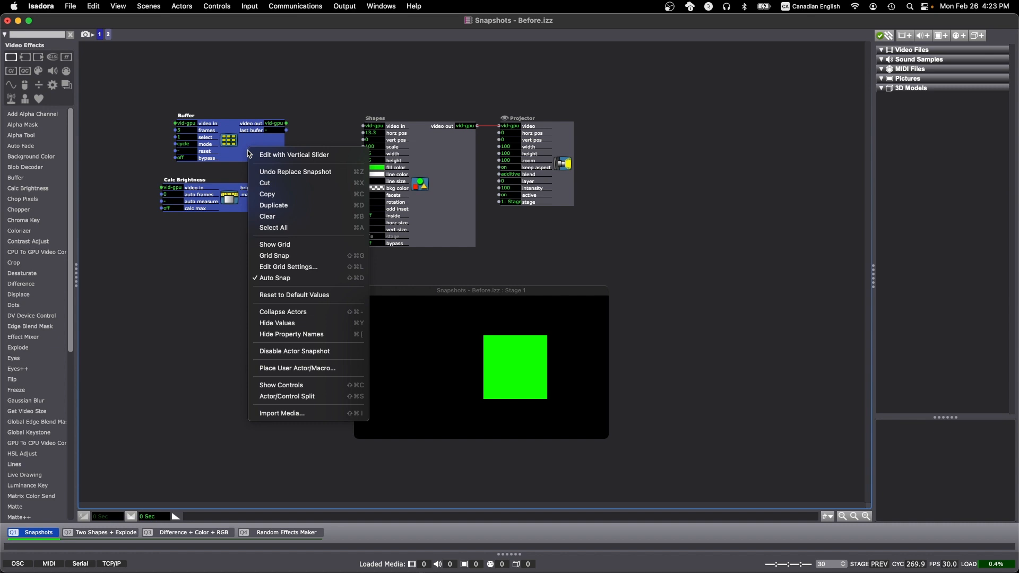
mouse_move(294, 350)
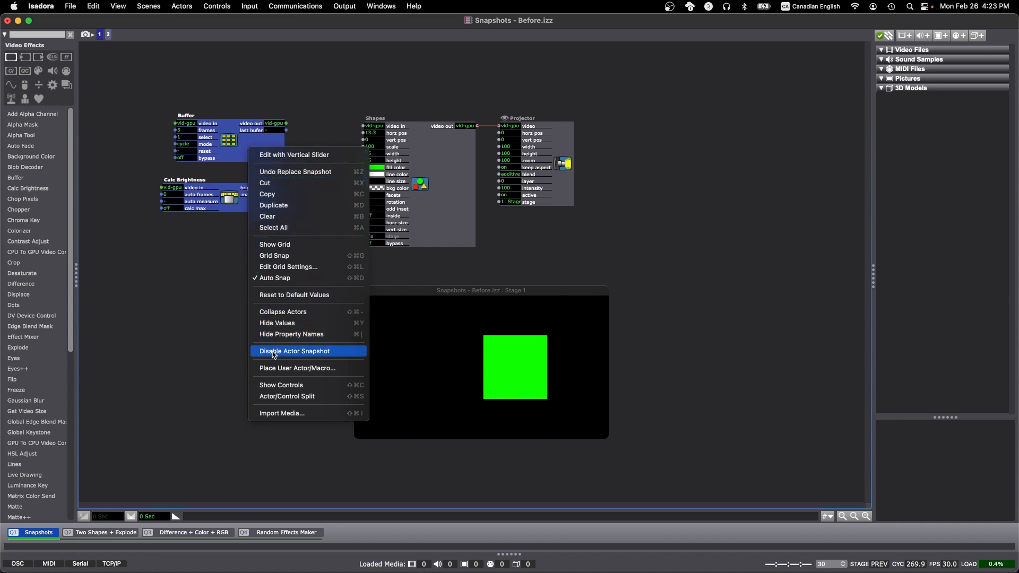
click(293, 351)
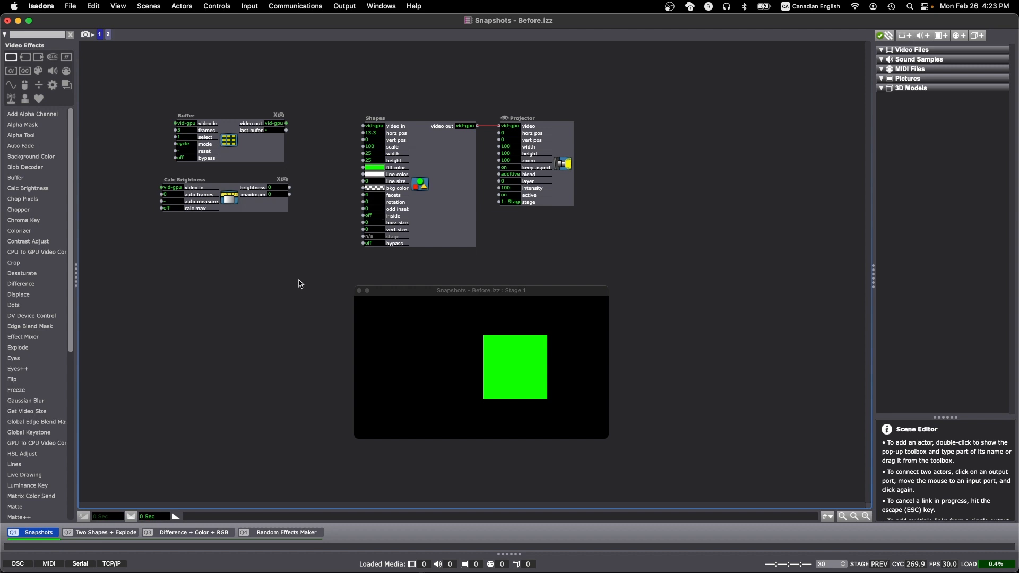
click(85, 35)
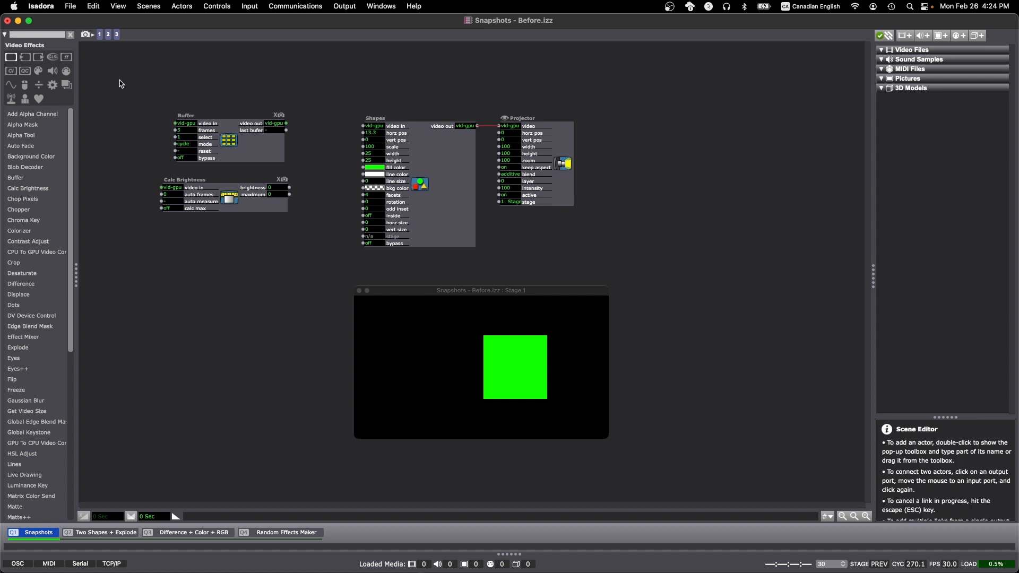
Store two more snapshots and bring up the snapshot strip's options list.
click(85, 35)
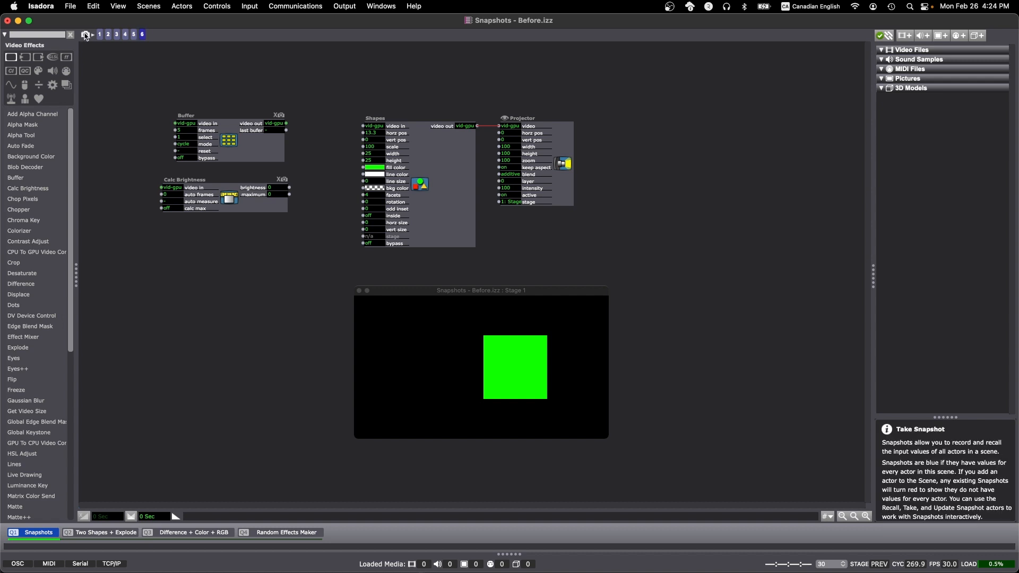
click(142, 35)
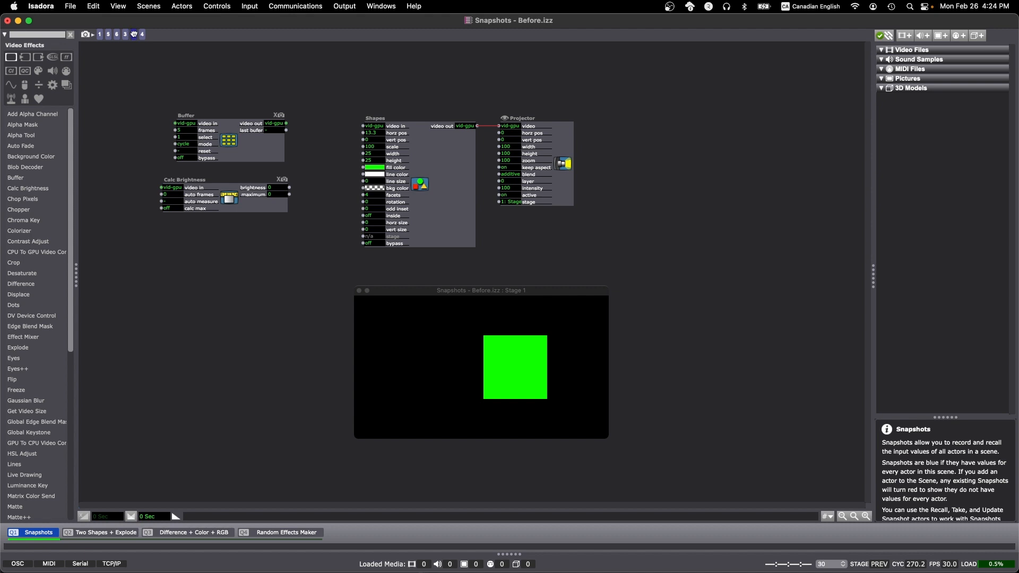
click(134, 35)
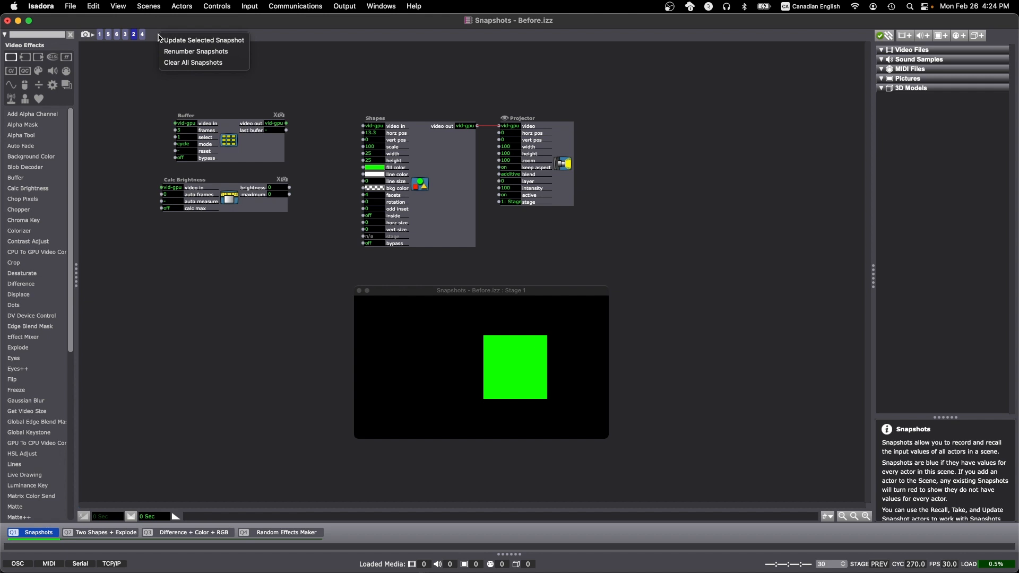
mouse_move(176, 56)
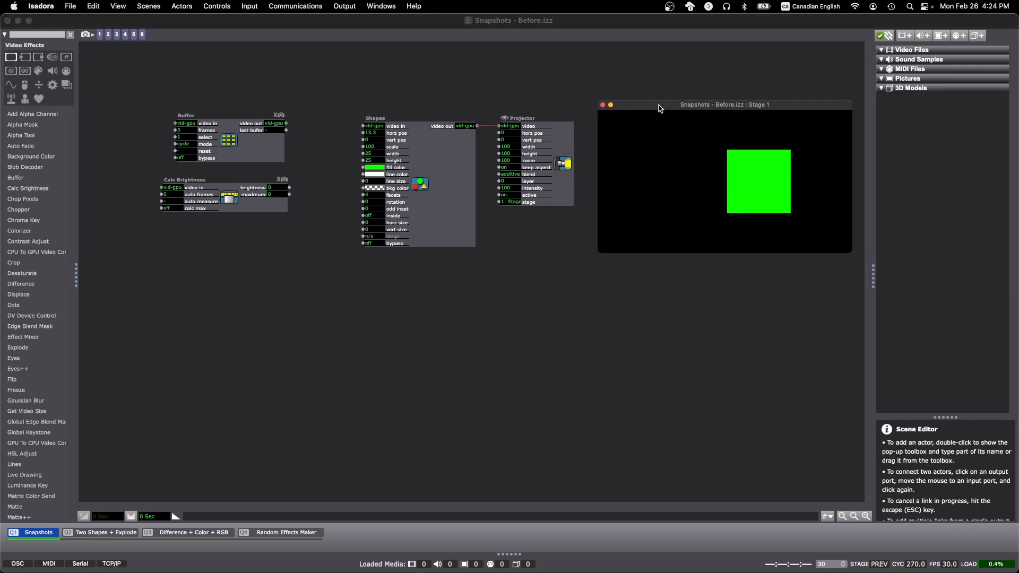
Add Recall Snapshot, Take Snapshot and Update Snapshot actors through the popup toolbox.
double_click(390, 312)
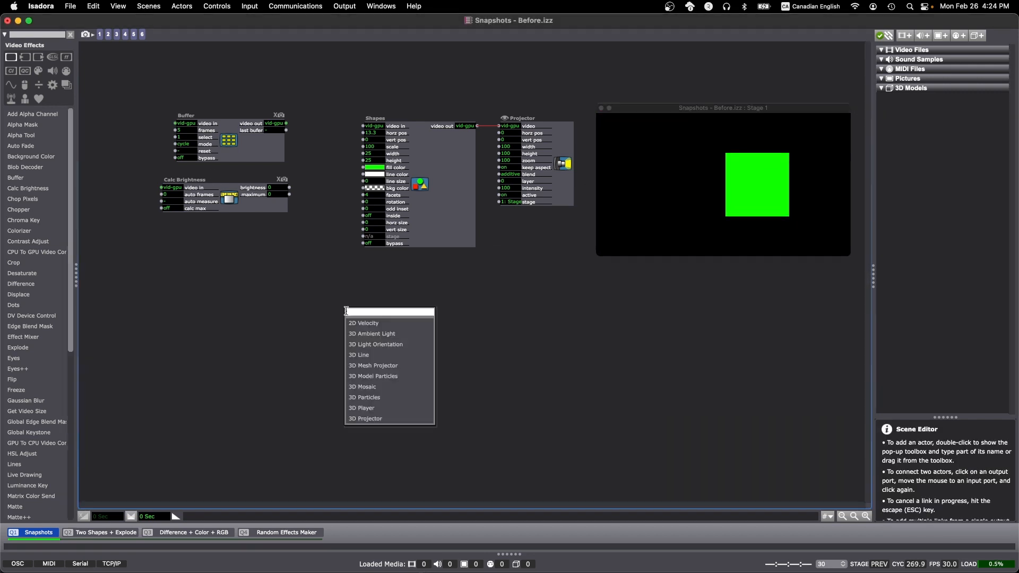
text(rec)
text(tak)
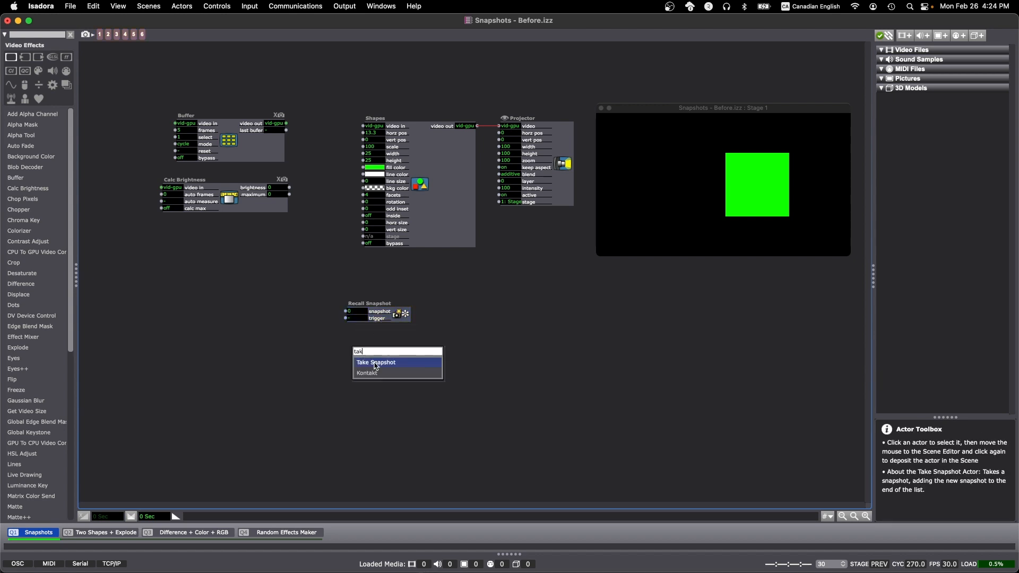
click(375, 362)
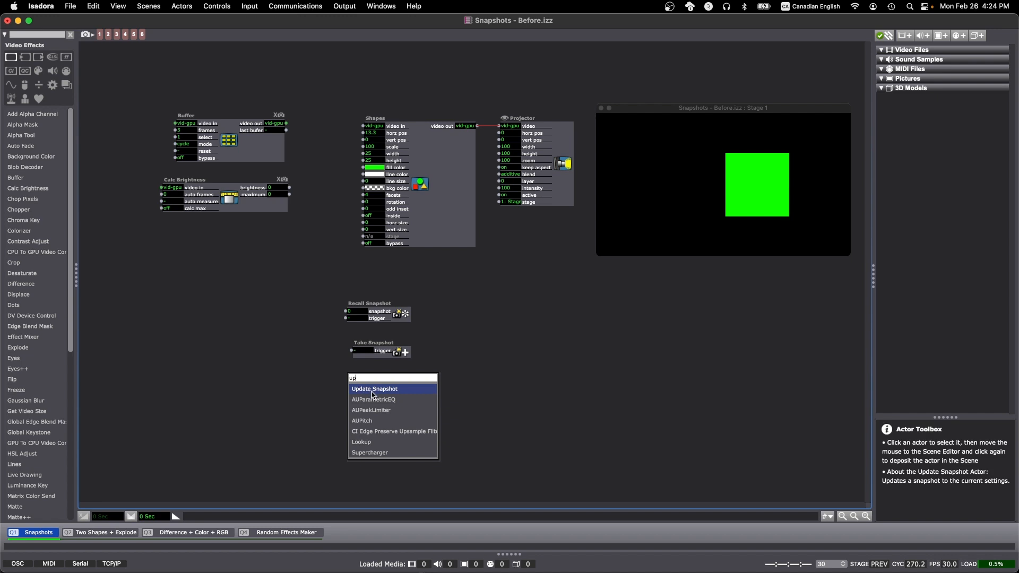
click(376, 388)
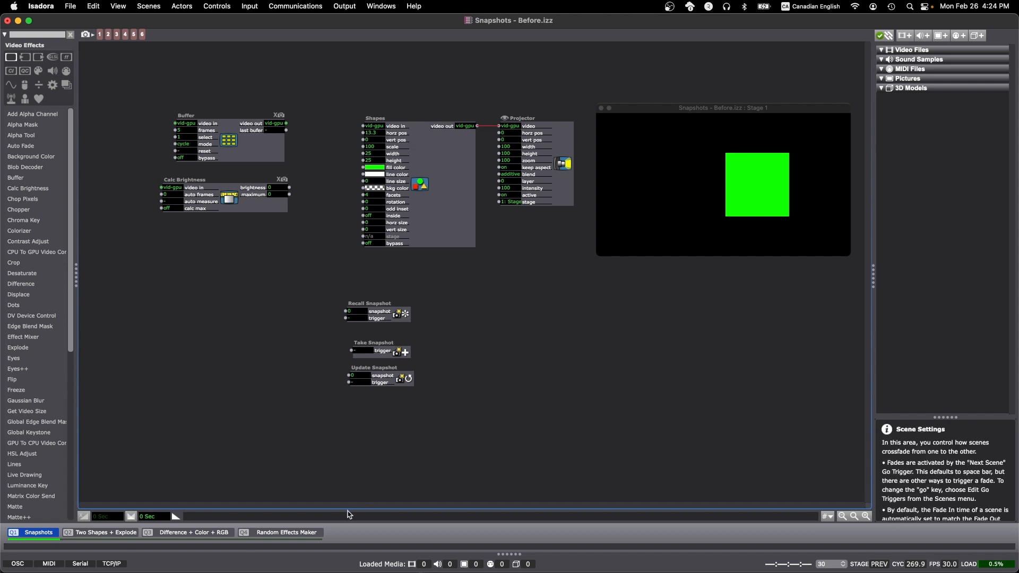
Open the Random Effects Maker scene and scroll through its actors and snapshots.
click(286, 533)
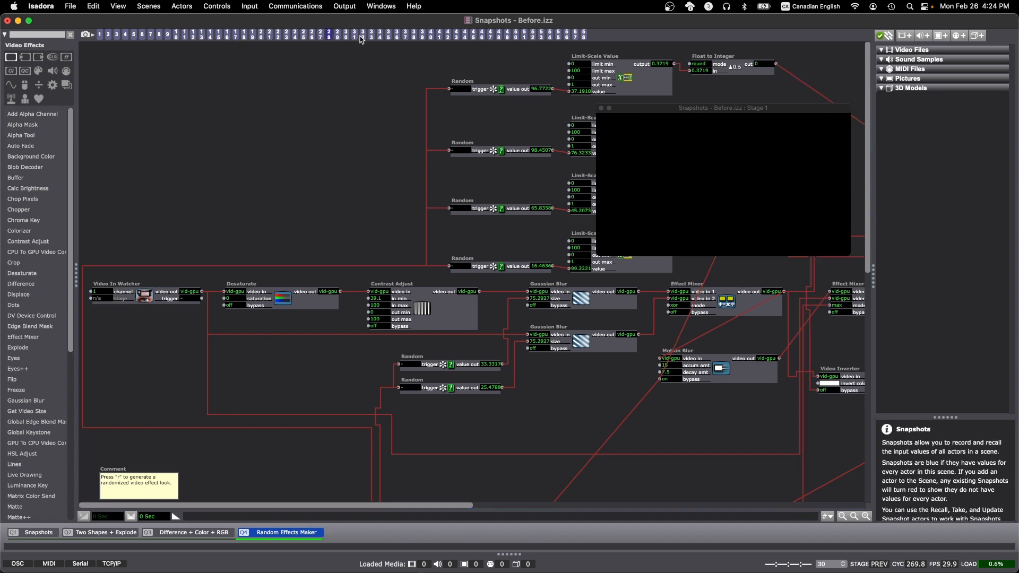
scroll(right, 3)
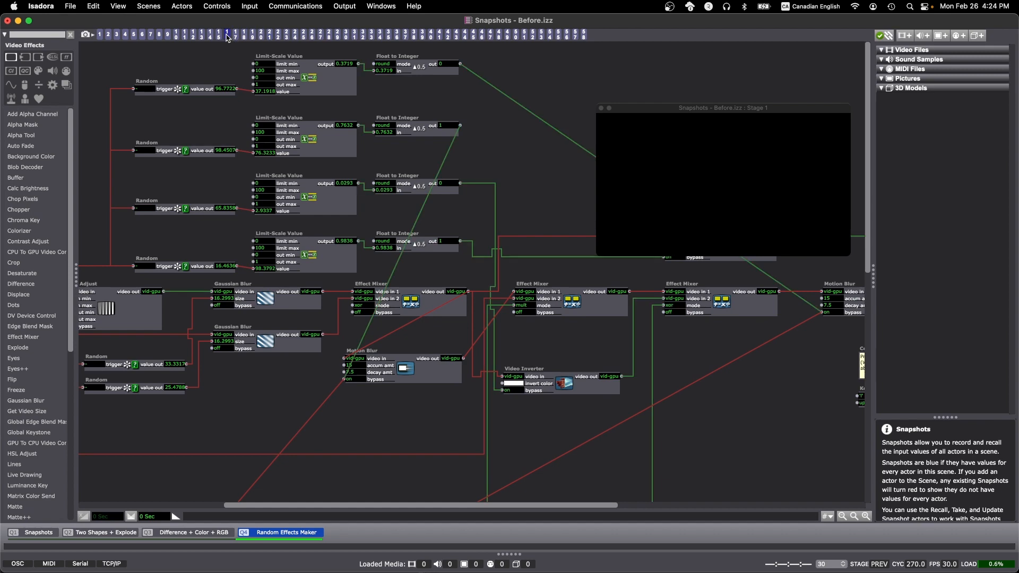
scroll(down, 3)
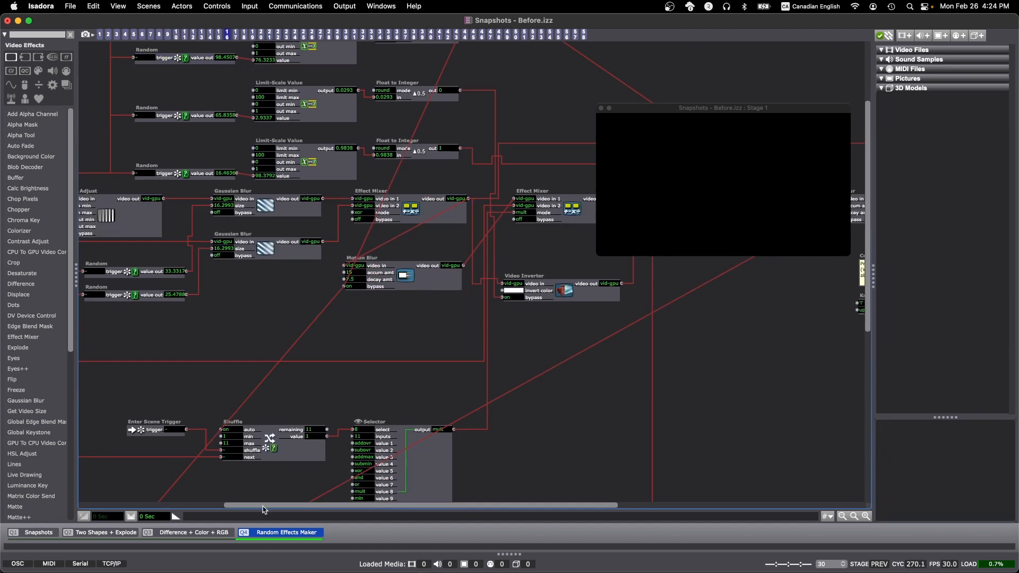